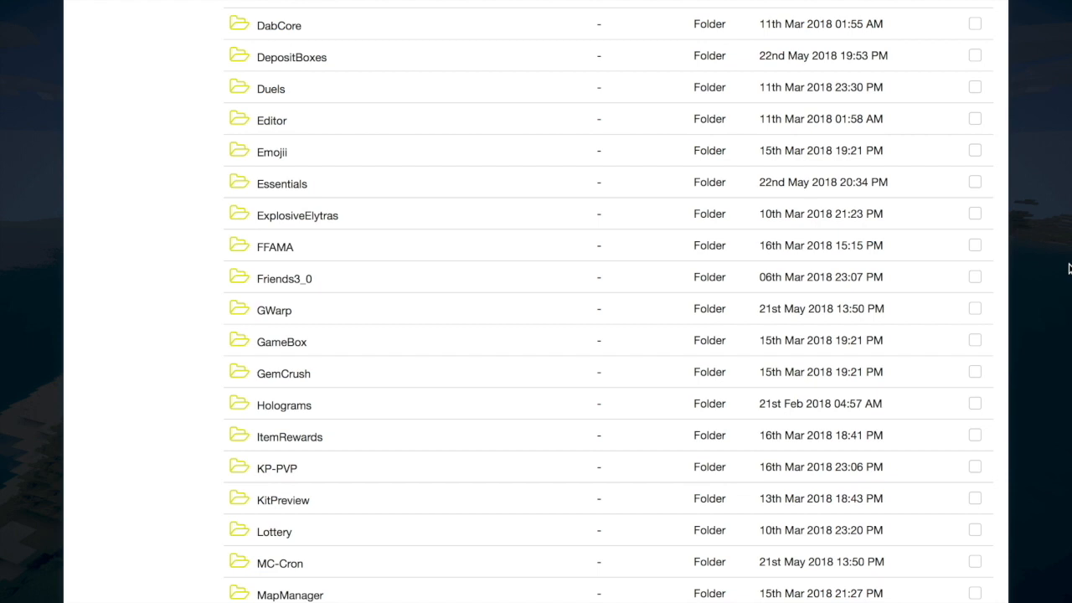
mouse_move(723, 356)
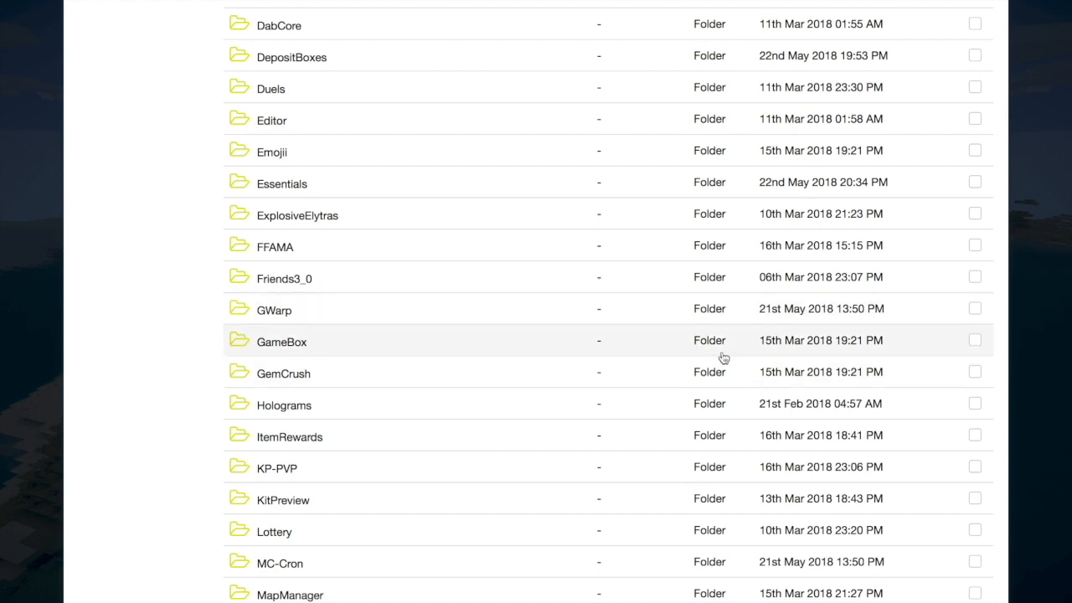
mouse_move(500, 548)
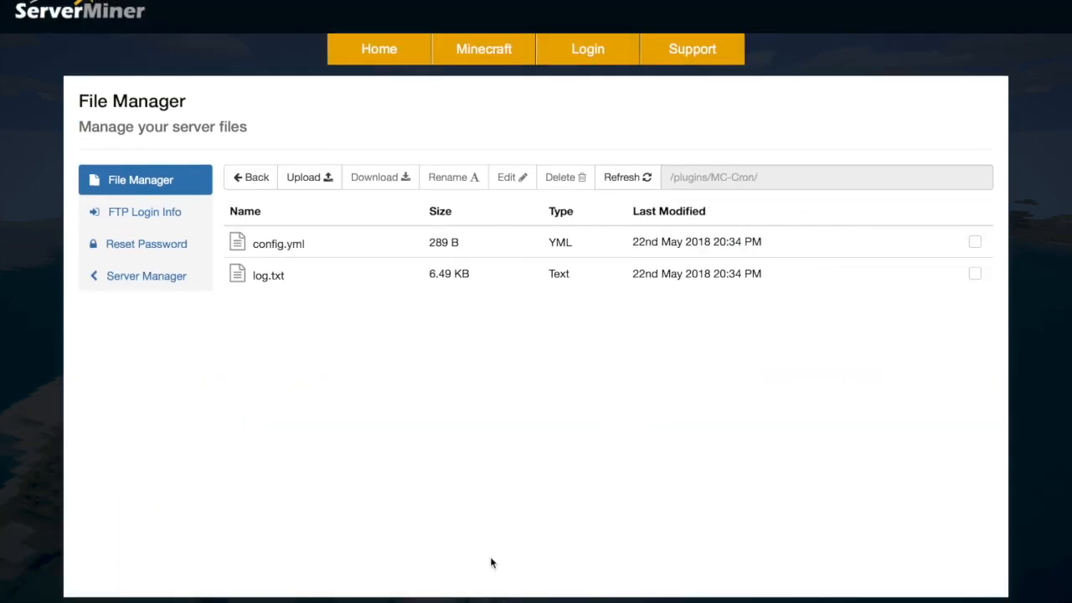
mouse_move(621, 425)
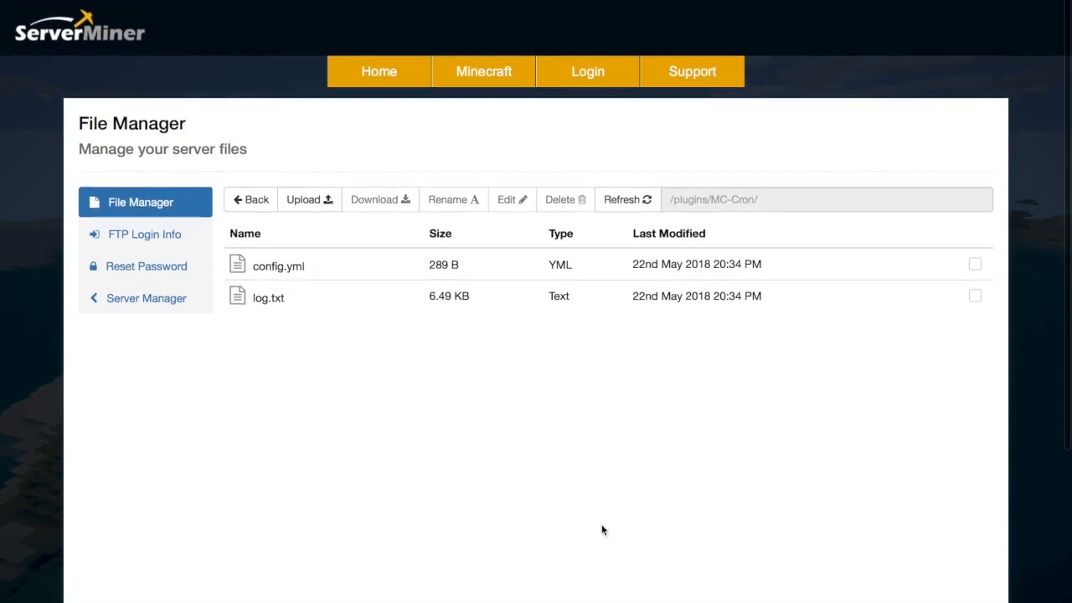
mouse_move(635, 440)
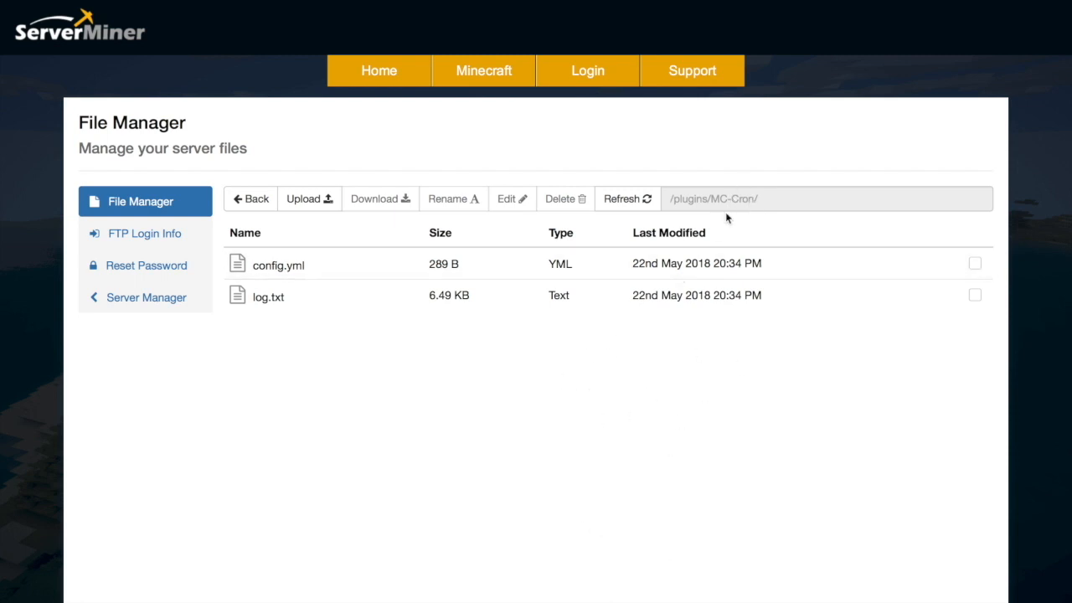
mouse_move(350, 294)
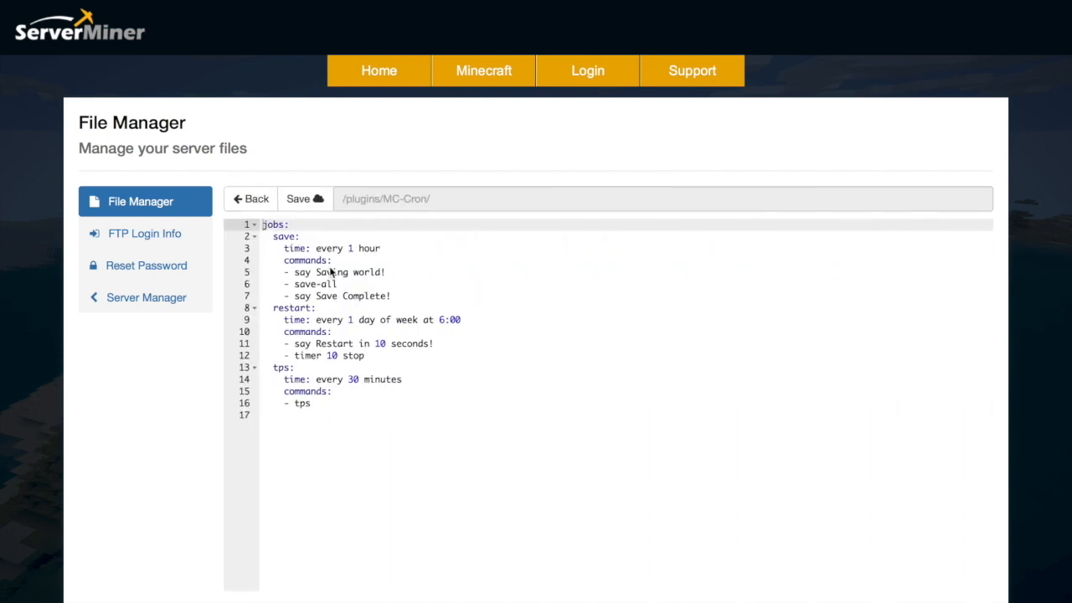
- Inspect the save, restart and tps job lines in config.yml by selecting and deselecting them
left_click_drag(287, 271, 310, 403)
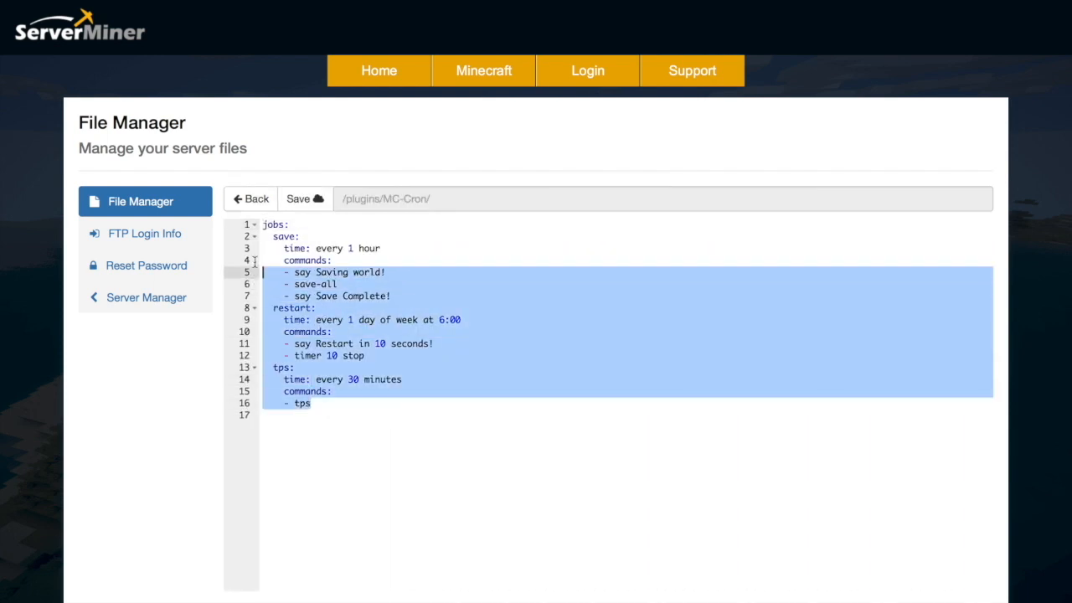
left_click(366, 319)
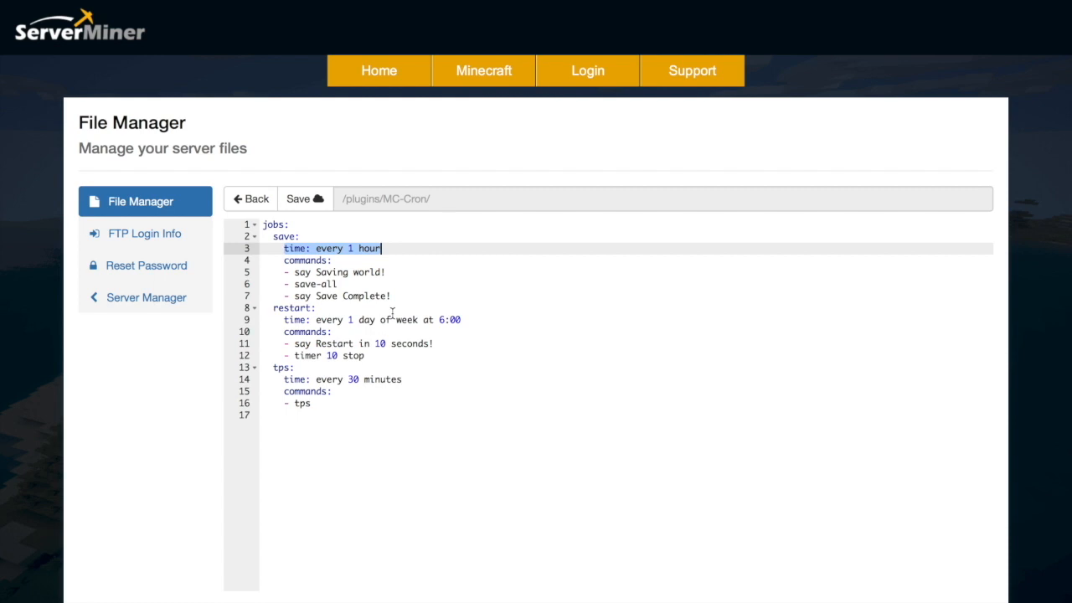
mouse_move(403, 348)
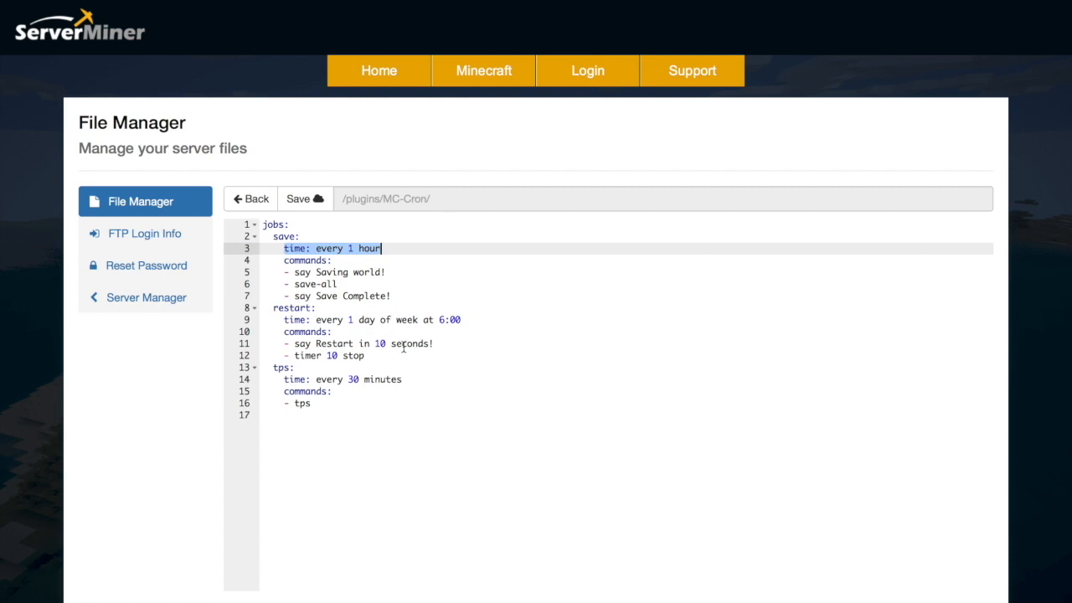
left_click(316, 308)
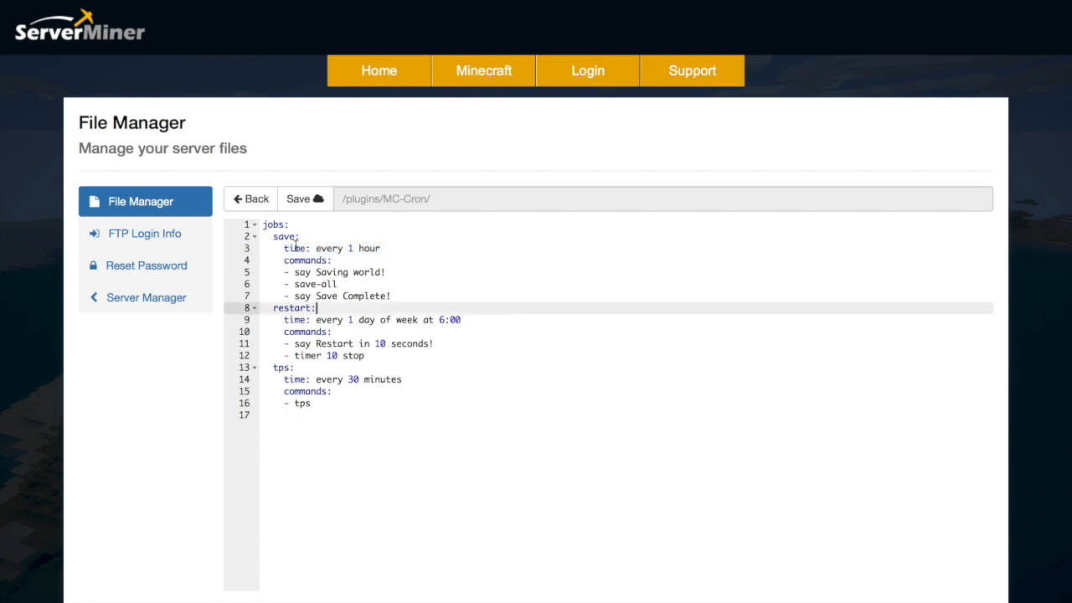
left_click(334, 260)
type("day:")
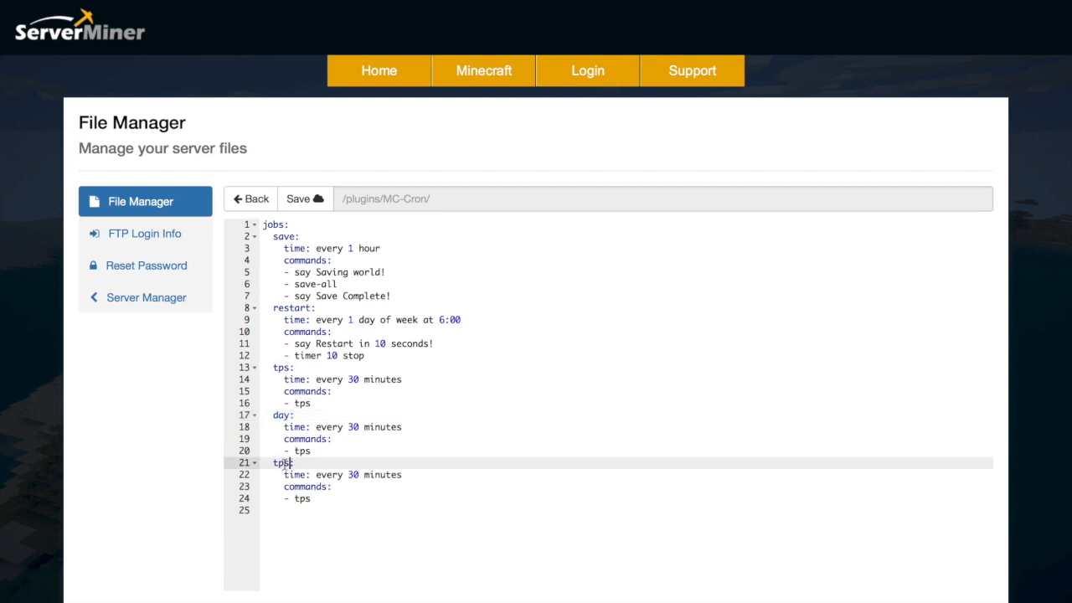
- Add a 'night' job running the night command and 'say its night time', timed in seconds
type("night")
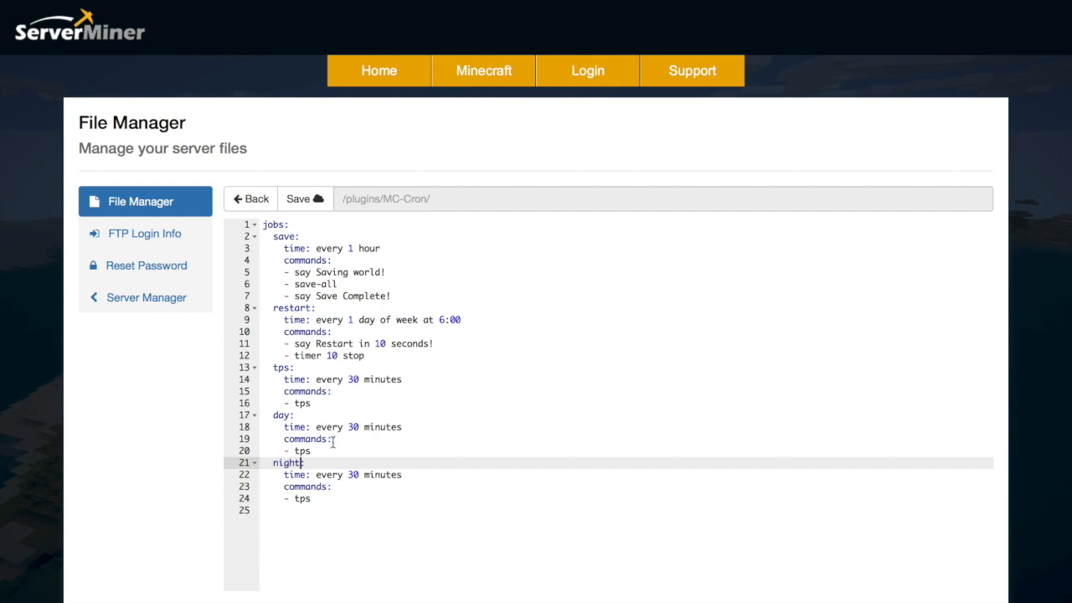
type("dd")
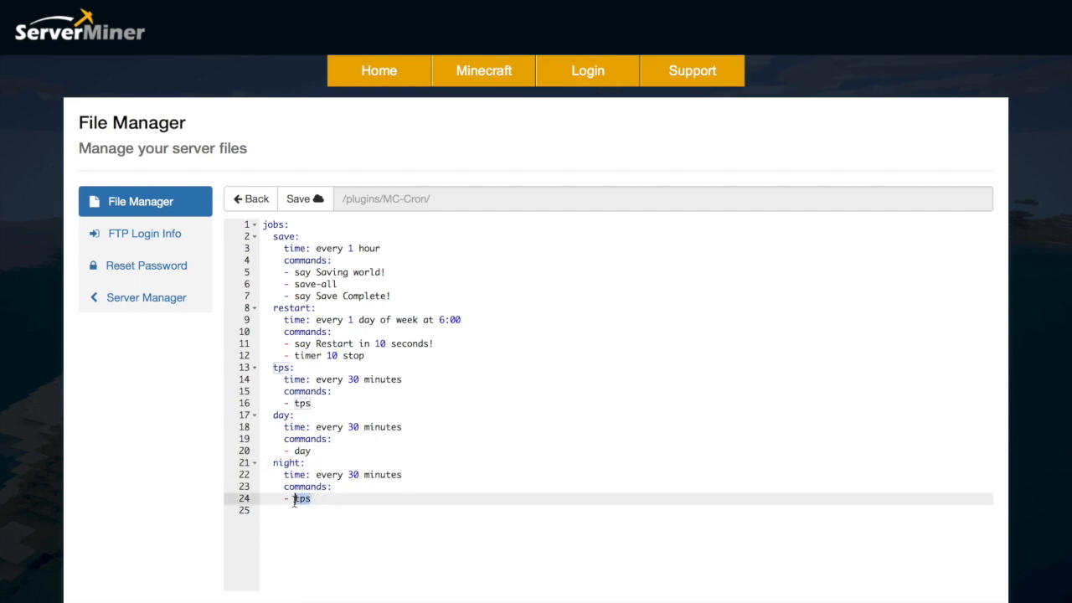
type("night")
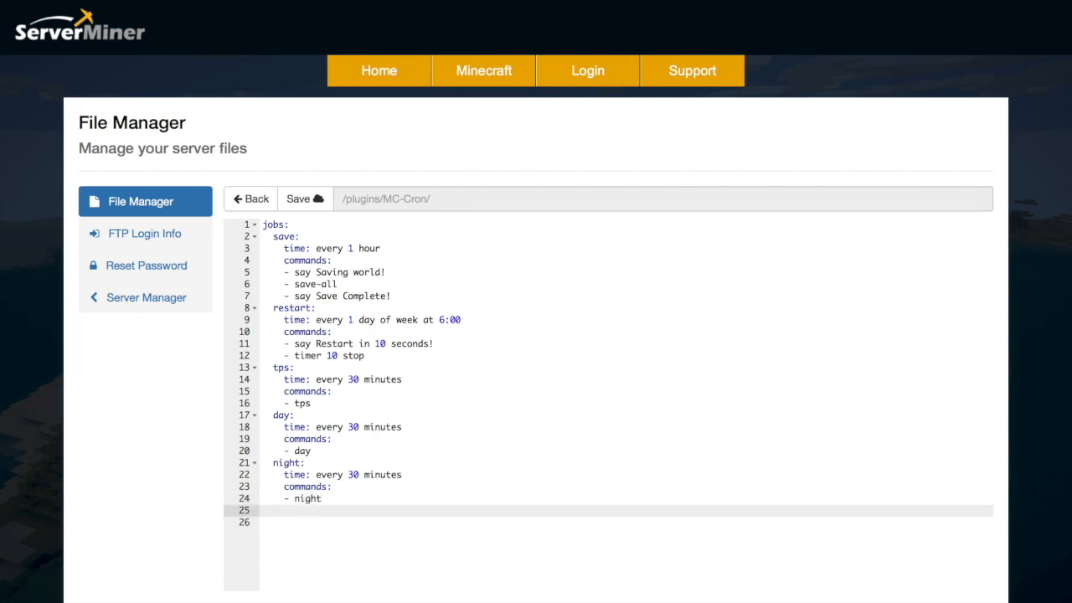
type("-")
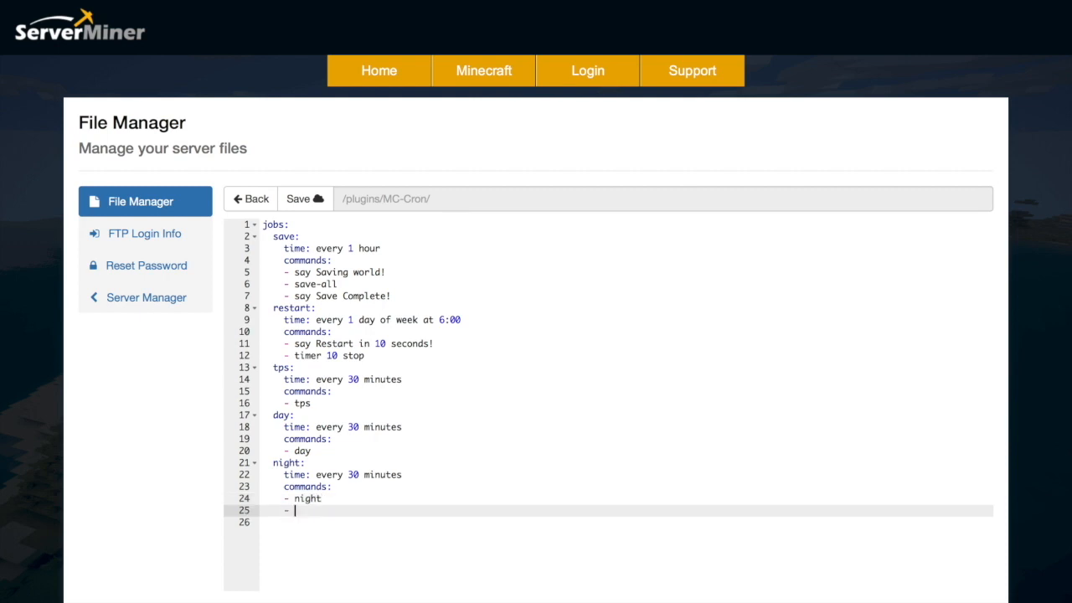
type("say its n")
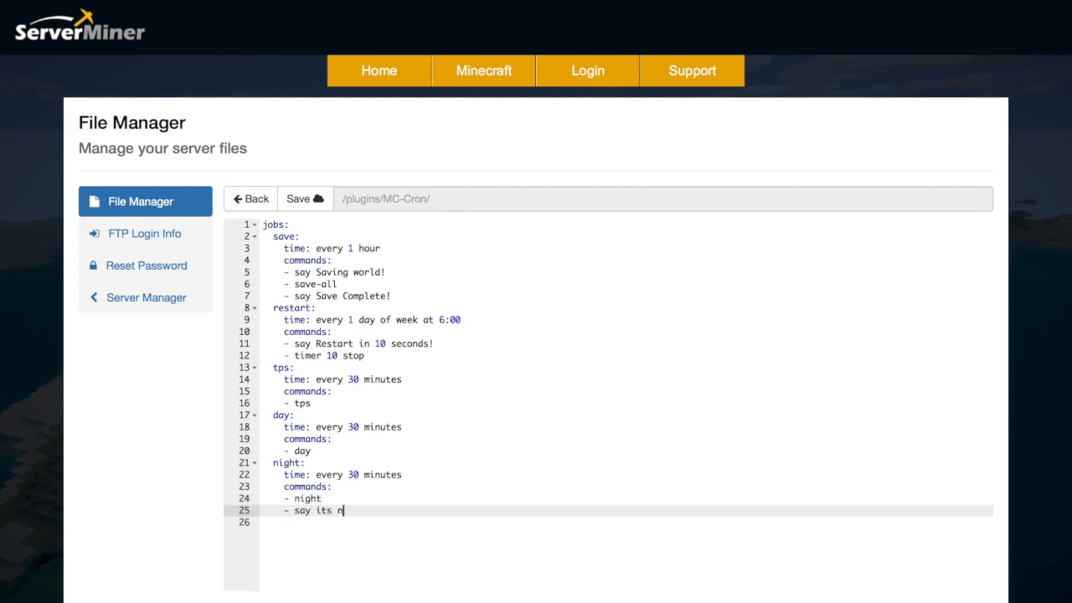
type("ight time")
type("- its day time")
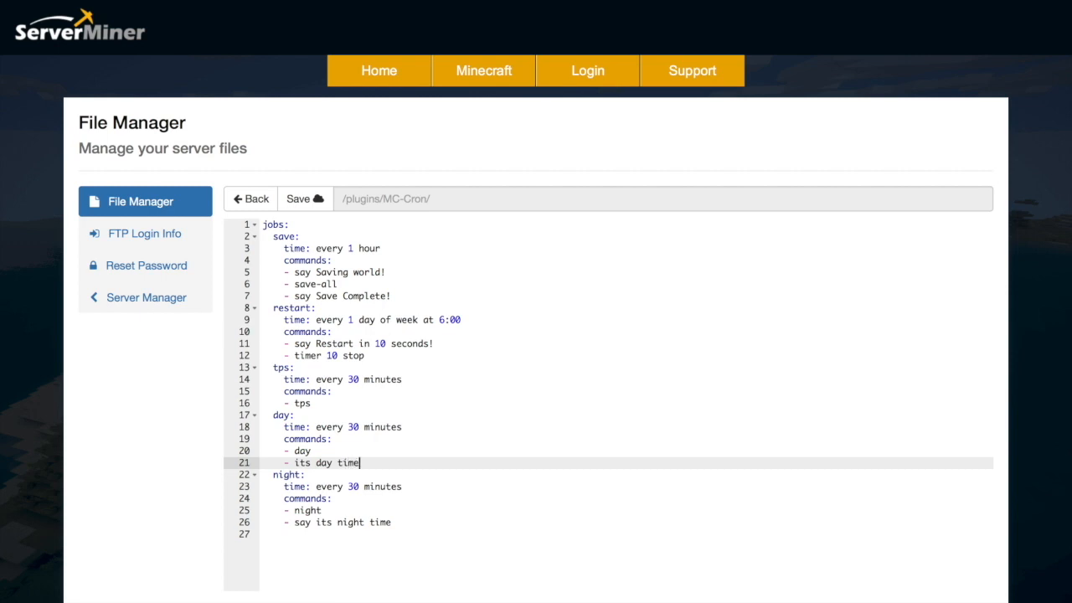
mouse_move(352, 423)
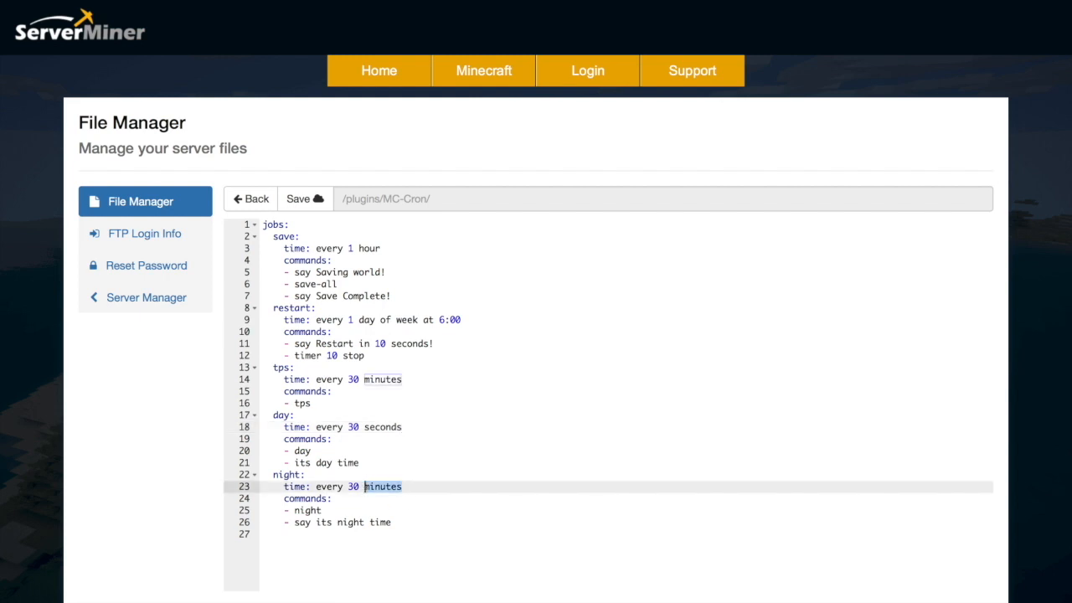
type("seconds")
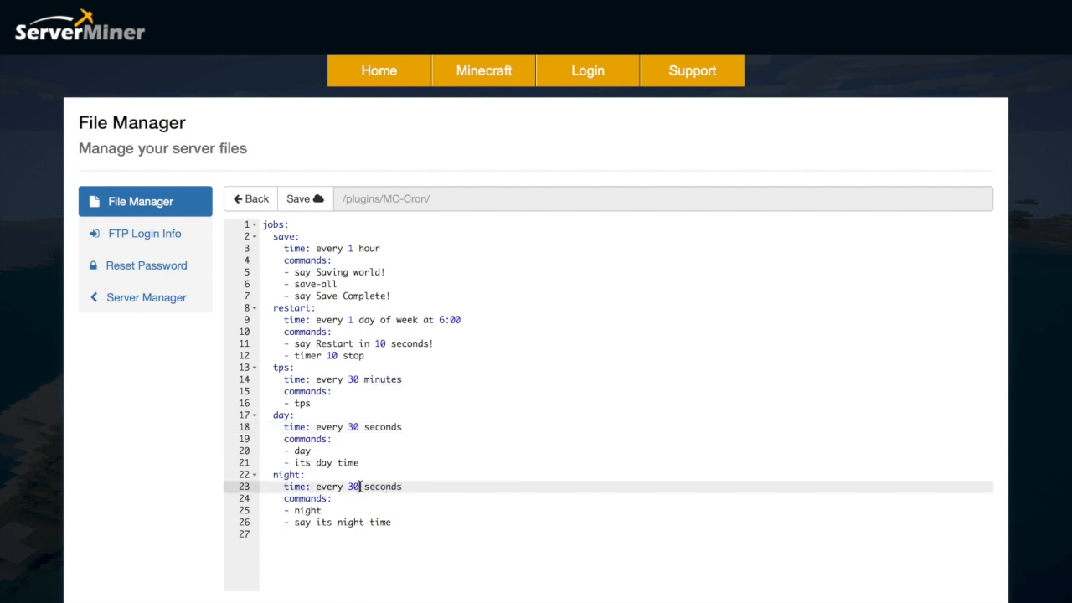
key("Backspace")
type("5")
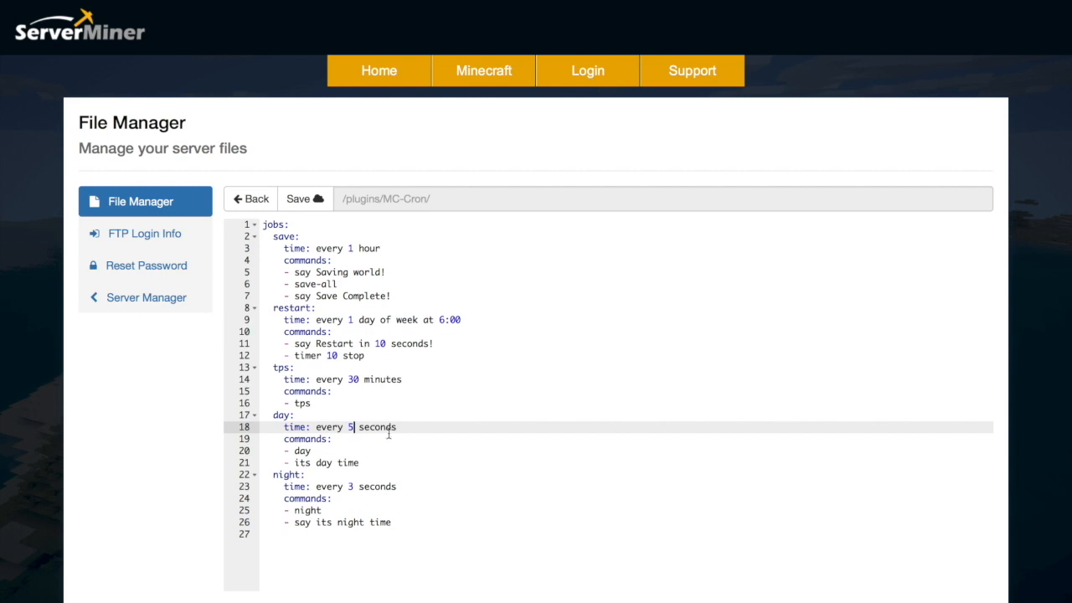
mouse_move(393, 486)
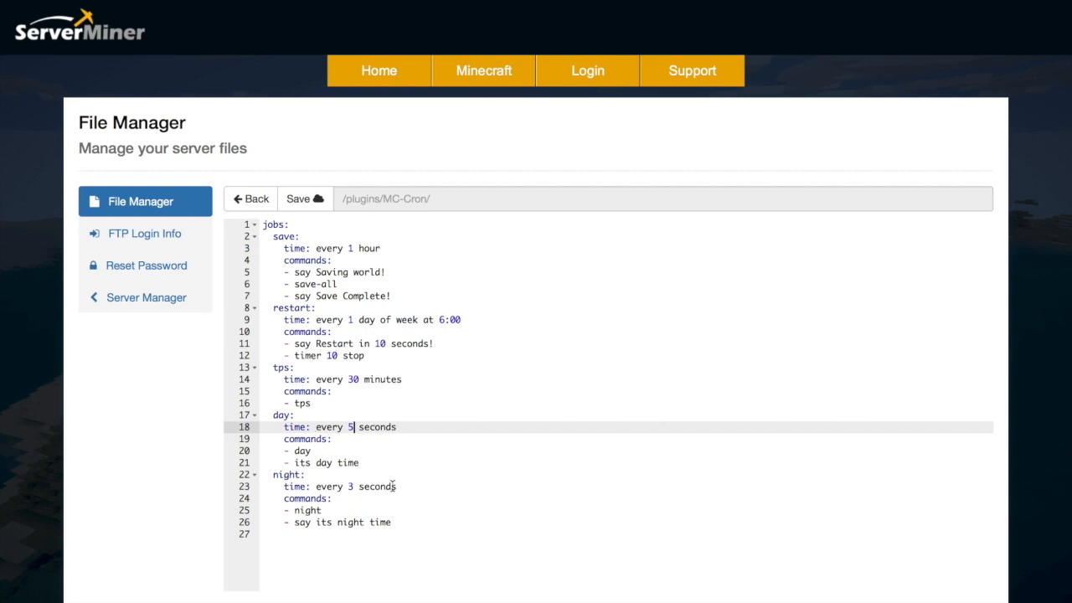
mouse_move(370, 484)
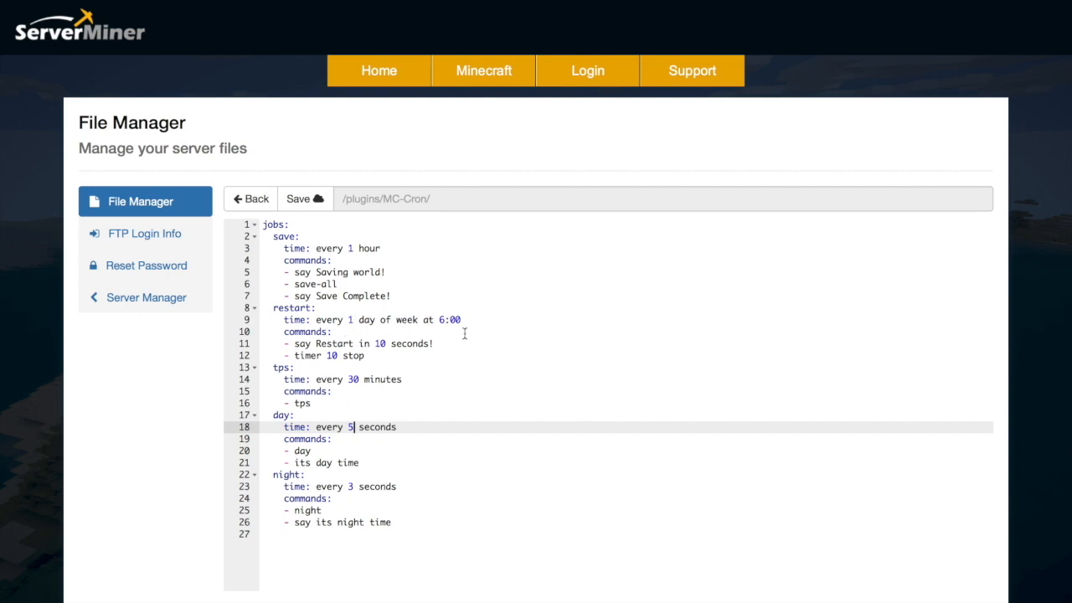
mouse_move(479, 317)
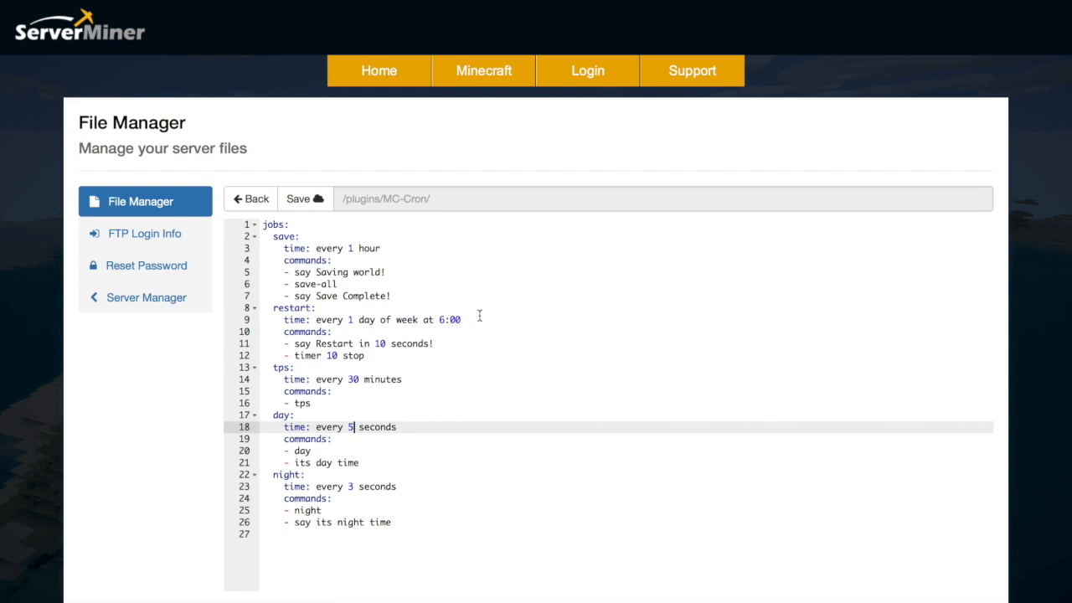
mouse_move(314, 348)
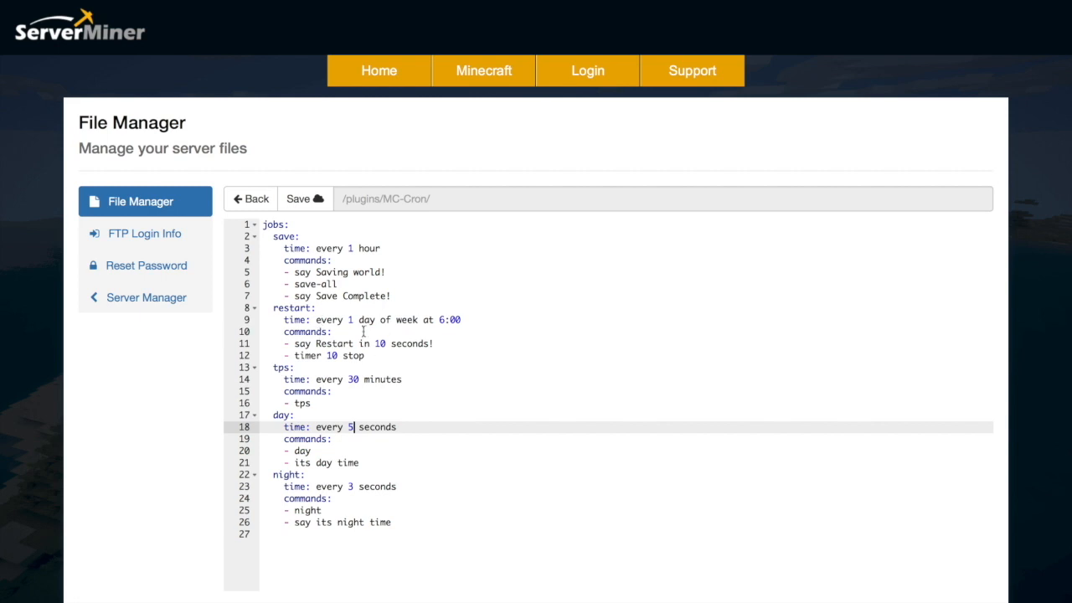
mouse_move(381, 358)
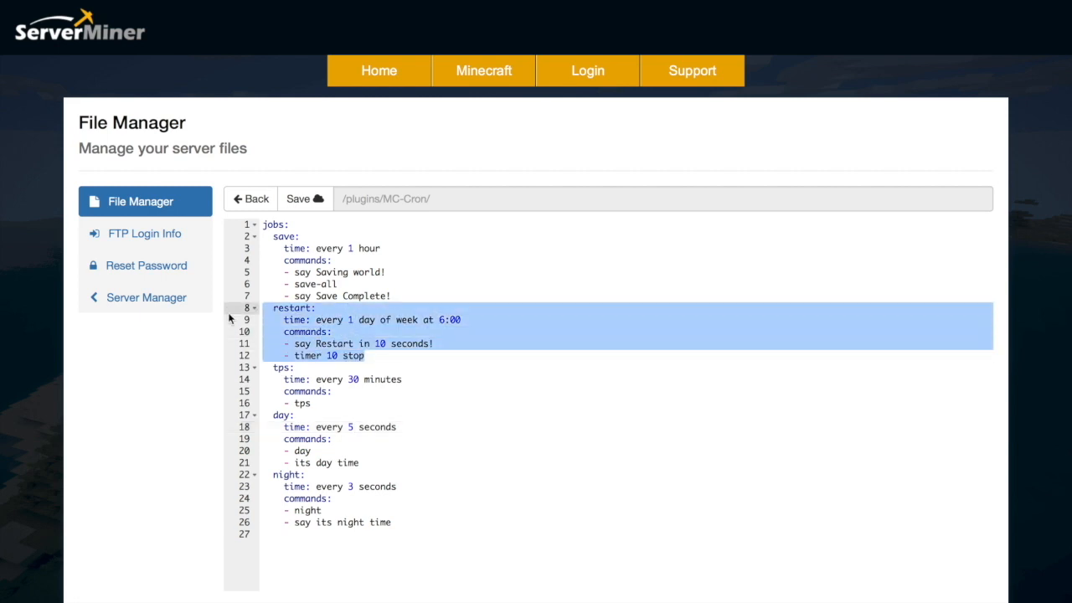
- Paste the copied restart job at the file's end and rename it to lunch
left_click(391, 522)
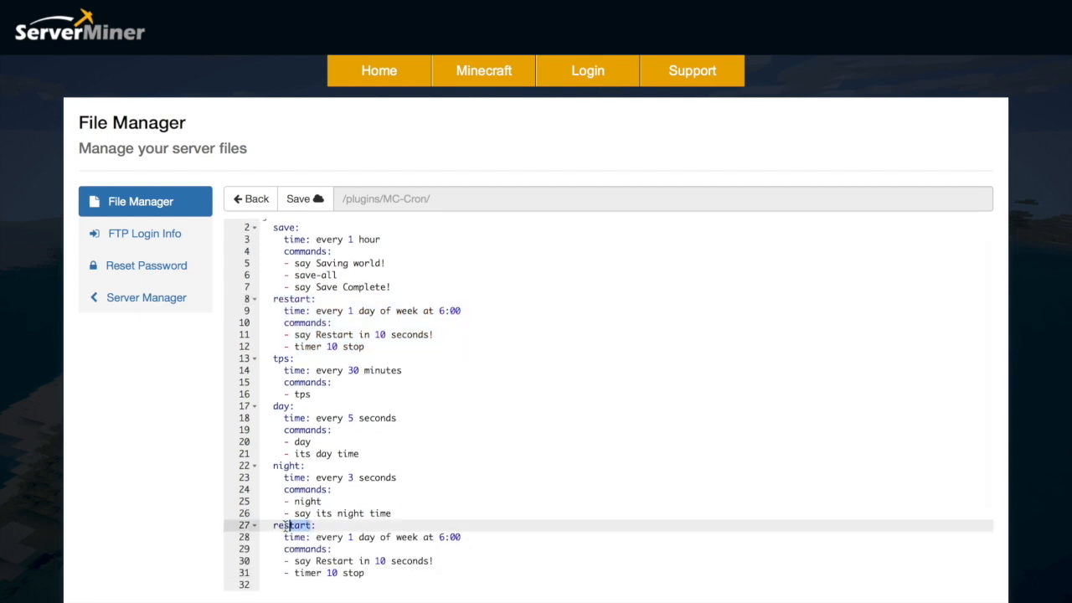
type("lunch:")
left_click(631, 537)
type("12")
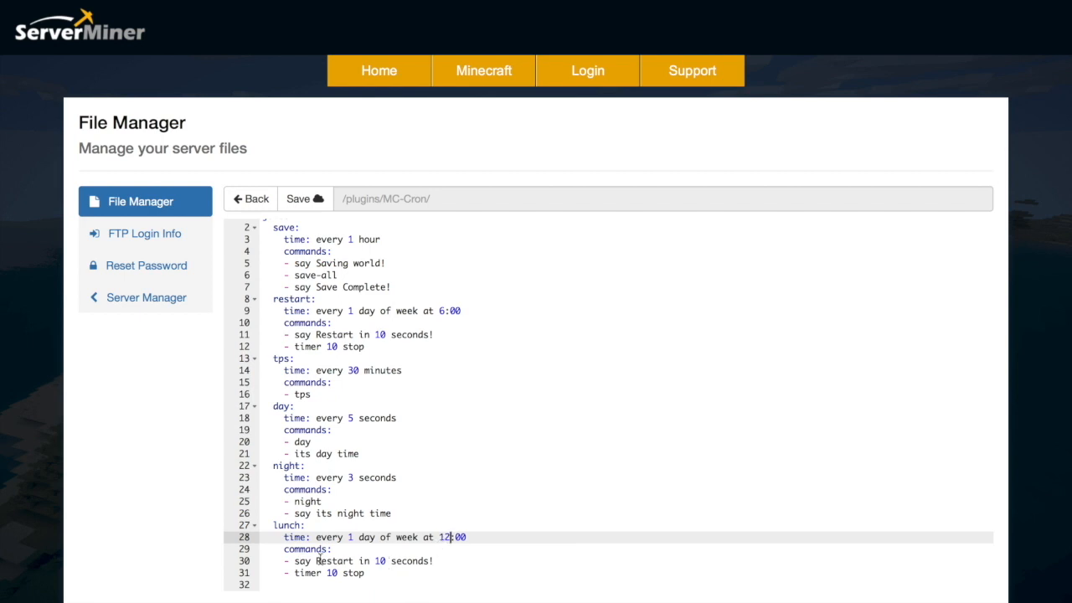
double_click(334, 560)
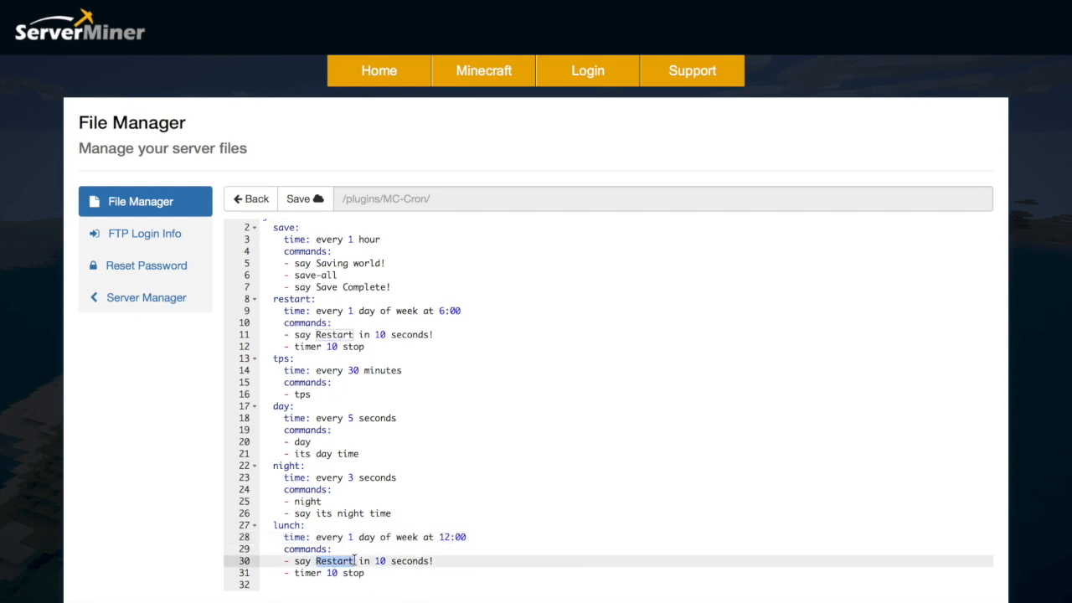
type("enjoy your lunch")
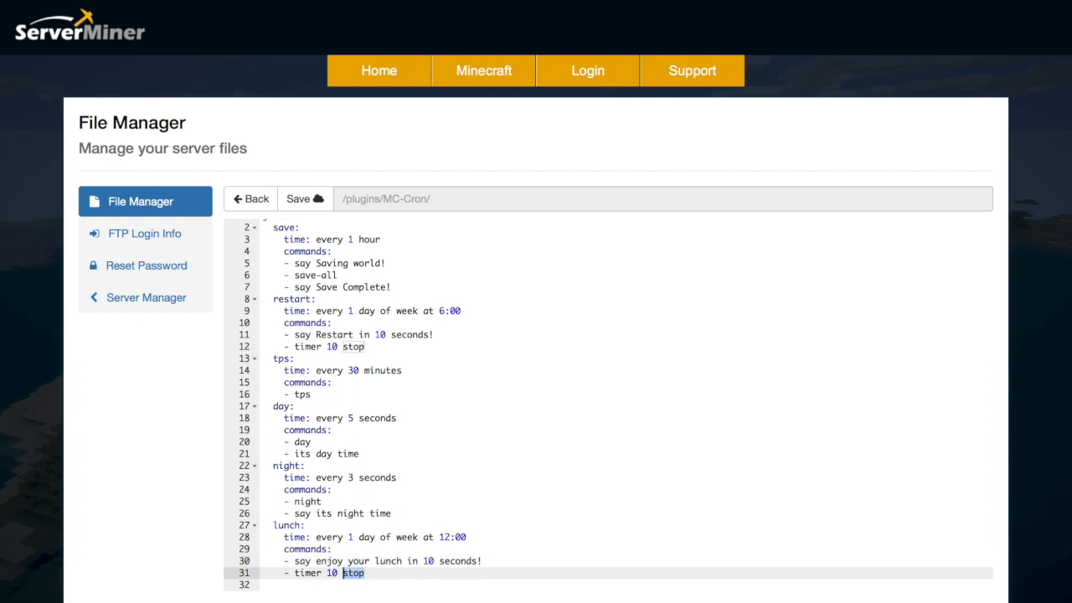
- Add a 'give all bread' command to the lunch job and save config.yml
type("give all")
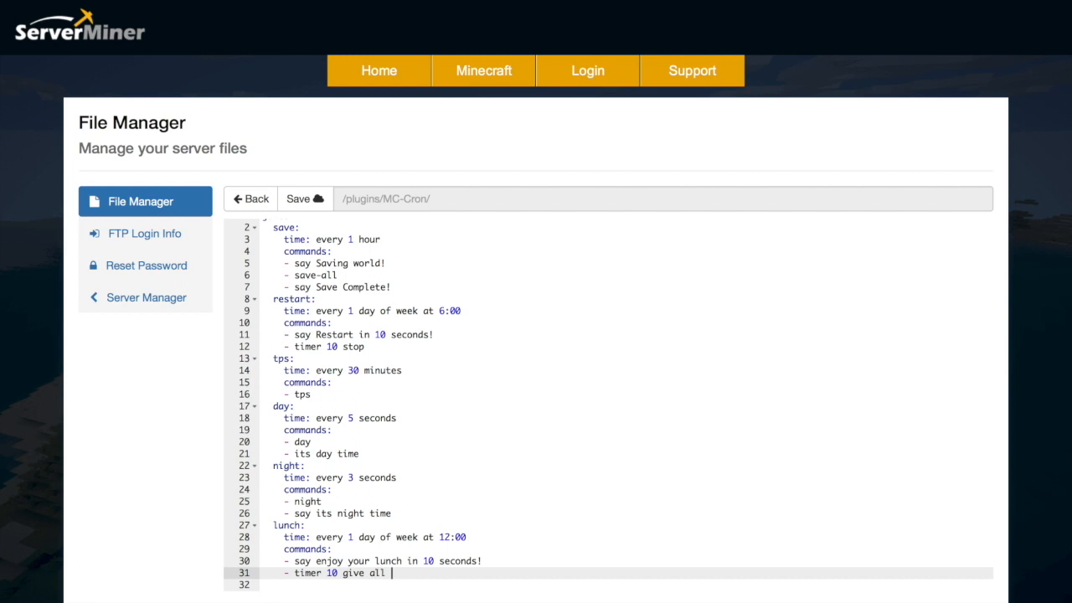
type("bread")
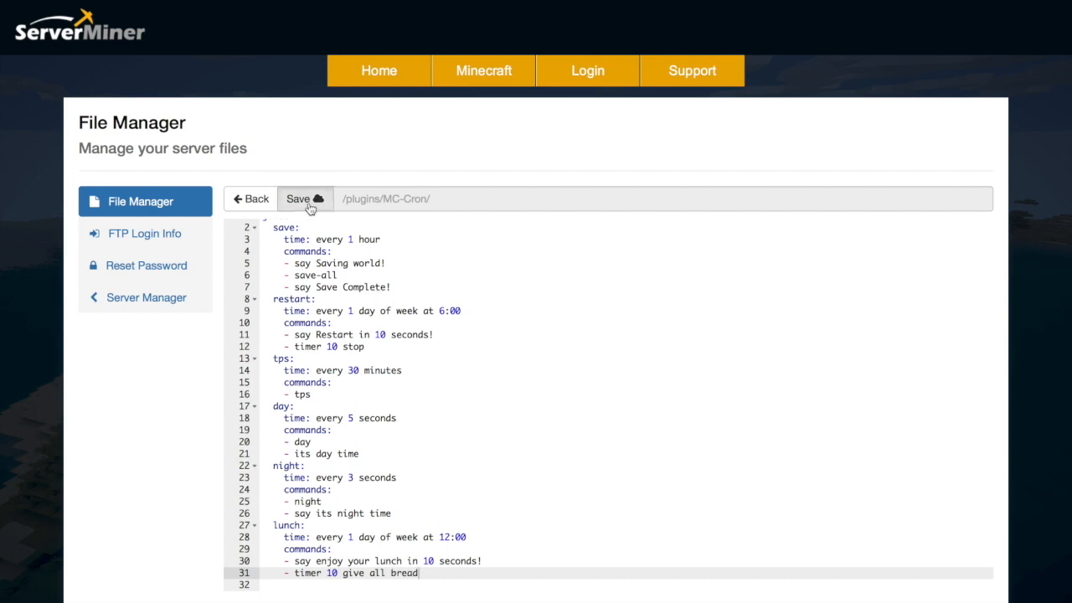
left_click(304, 199)
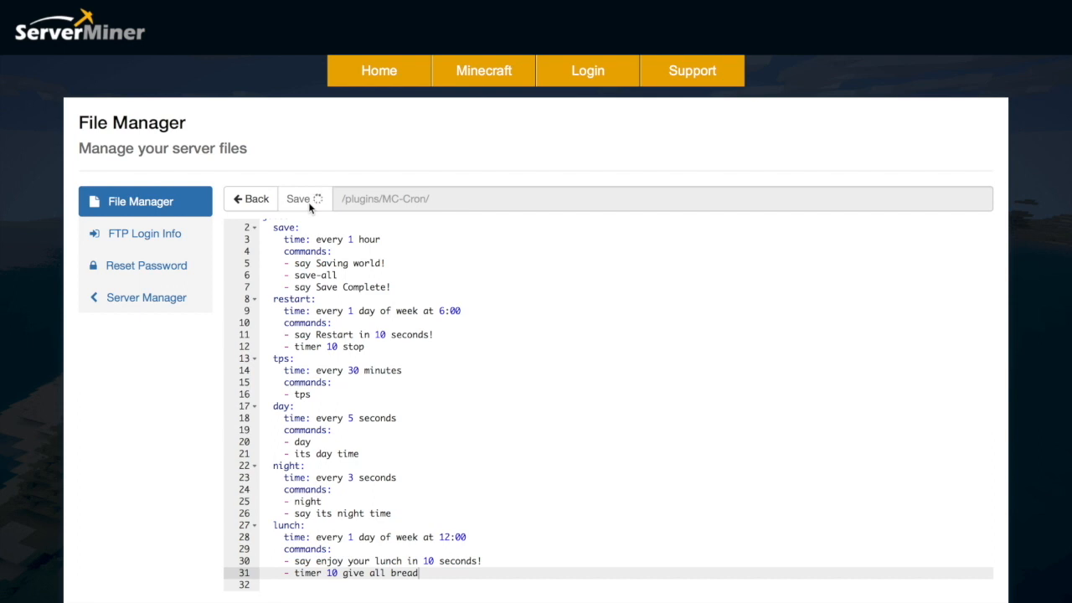
left_click(298, 198)
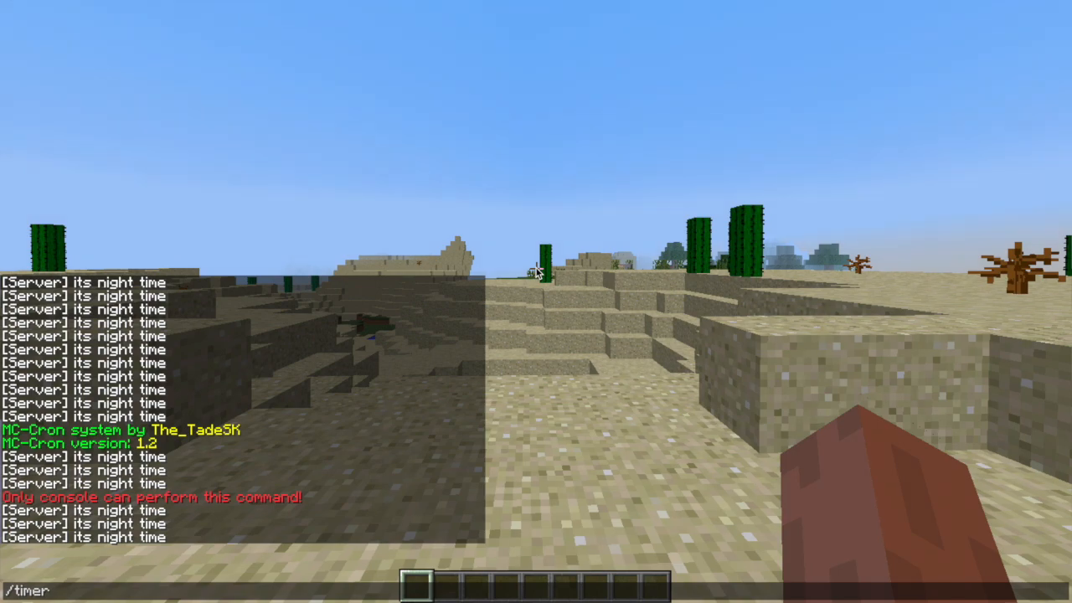
- Type '/timer 100' in Minecraft chat after the night announcements
type("100")
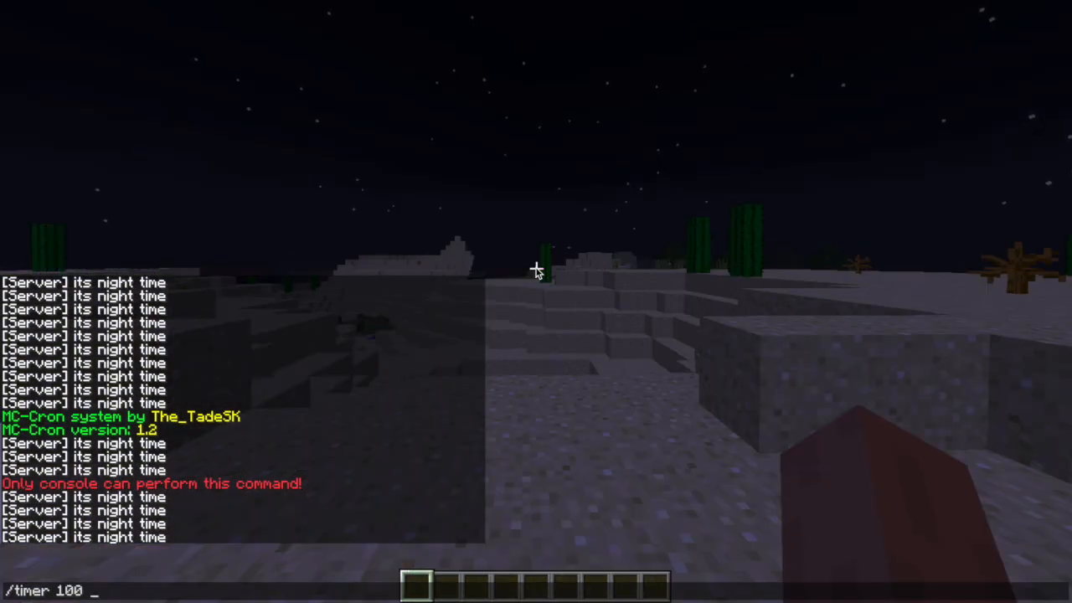